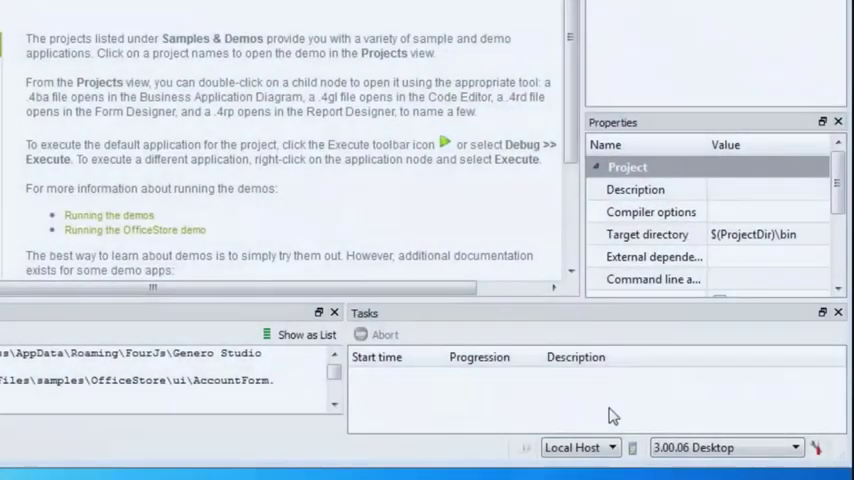
# Execute the Accounts application from the OfficeStore project so it launches in the browser.
pyautogui.click(796, 448)
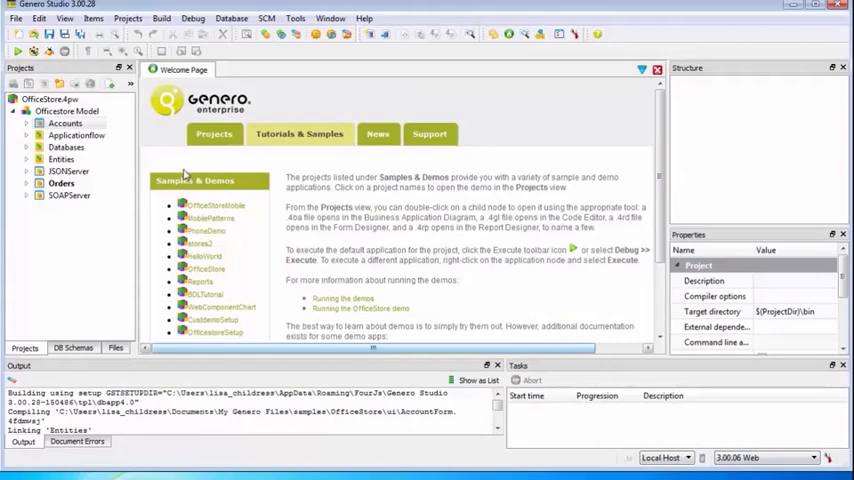
pyautogui.rightClick(64, 122)
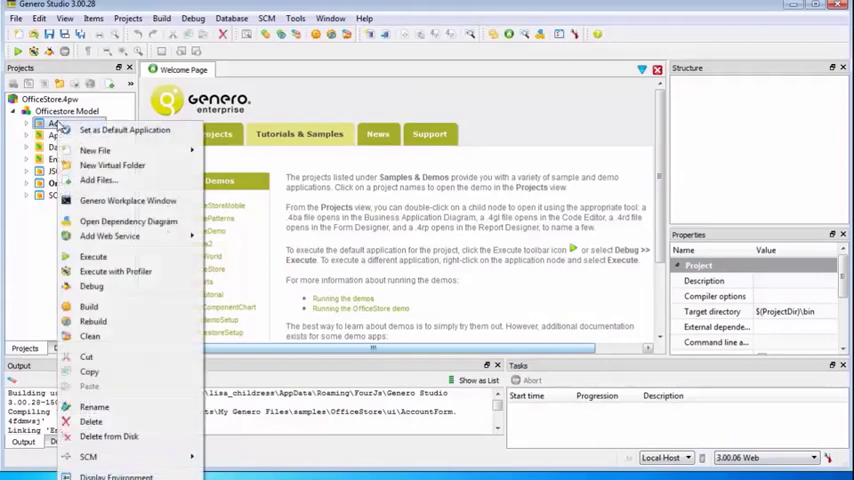
pyautogui.click(92, 256)
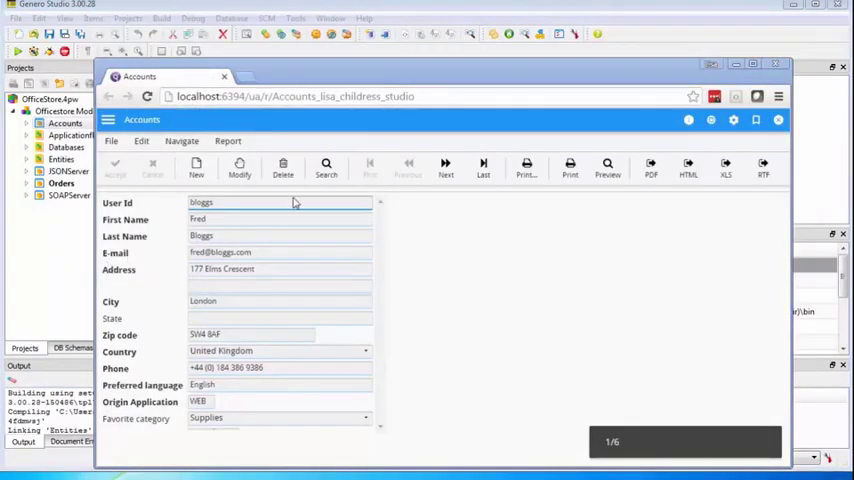
# Go to the next account, modify its address line with '#2' and accept the change.
pyautogui.click(446, 168)
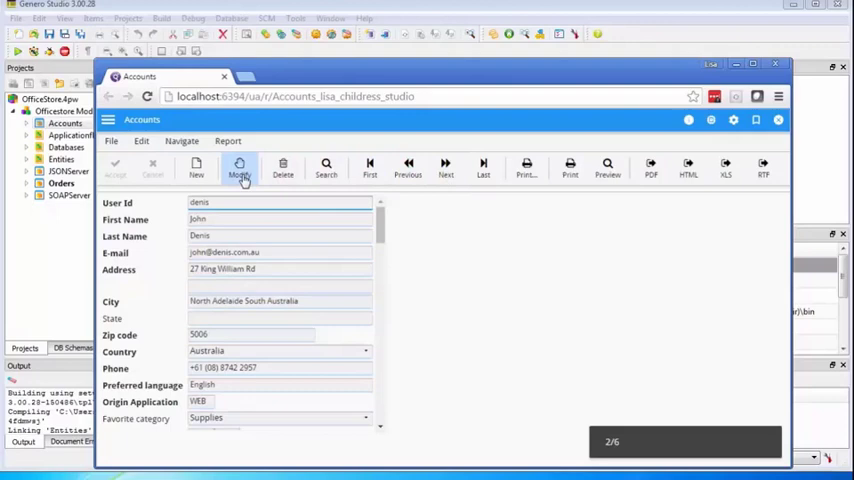
pyautogui.click(240, 168)
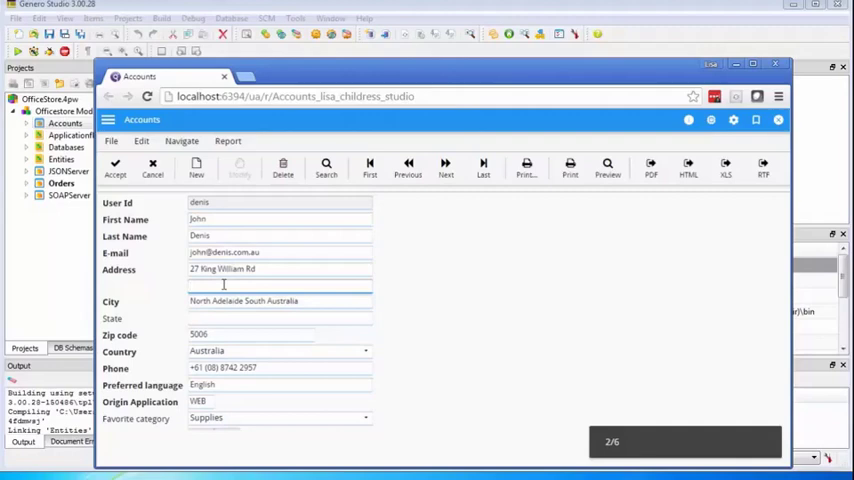
pyautogui.write('#2')
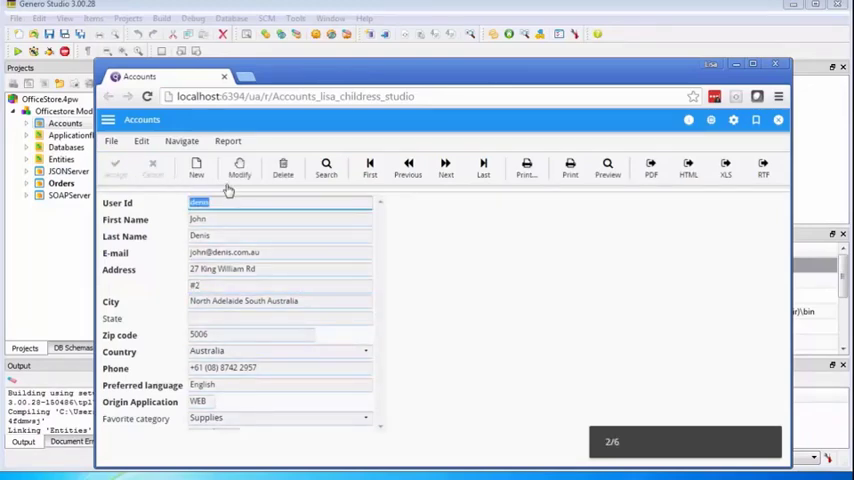
pyautogui.click(196, 168)
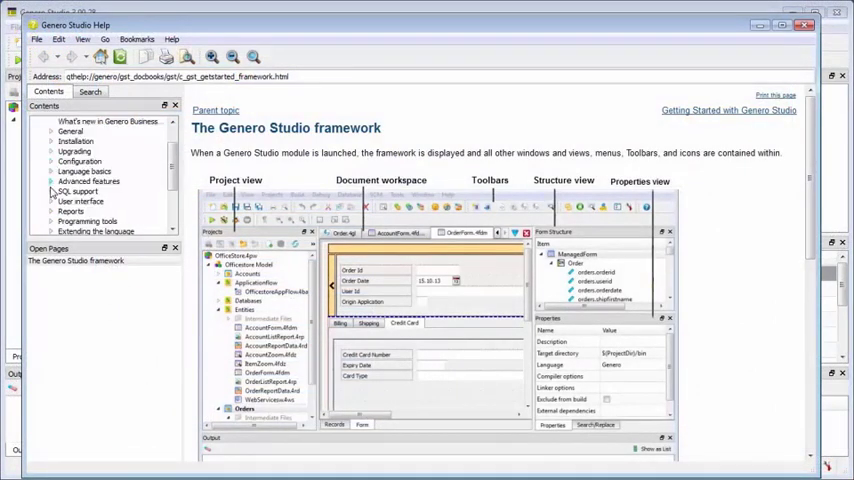
# Show the Genero Studio framework help topic with the GBC Controller and Widget Function figure.
pyautogui.click(52, 200)
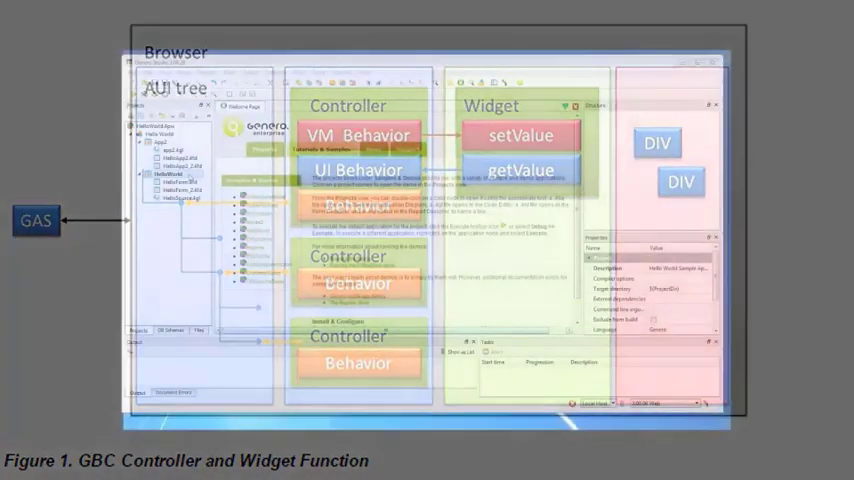
# Execute HelloWorld from Studio and switch between Hello Application and Hello Window 2.
pyautogui.rightClick(168, 172)
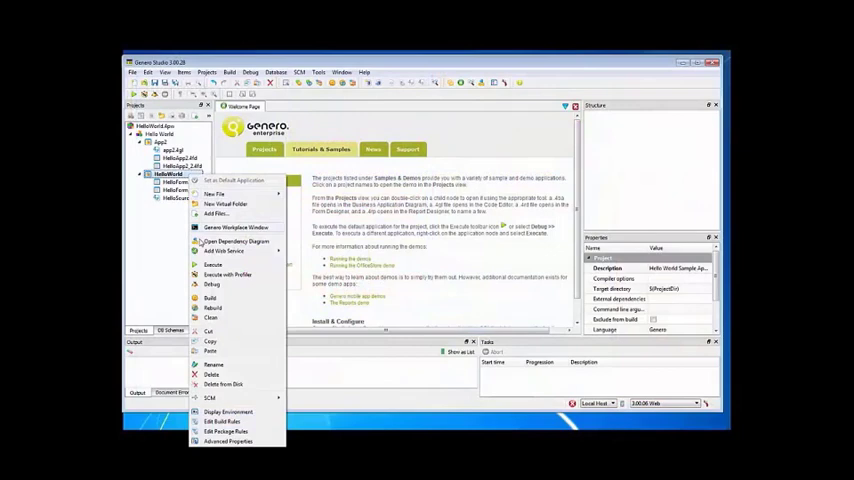
pyautogui.click(212, 264)
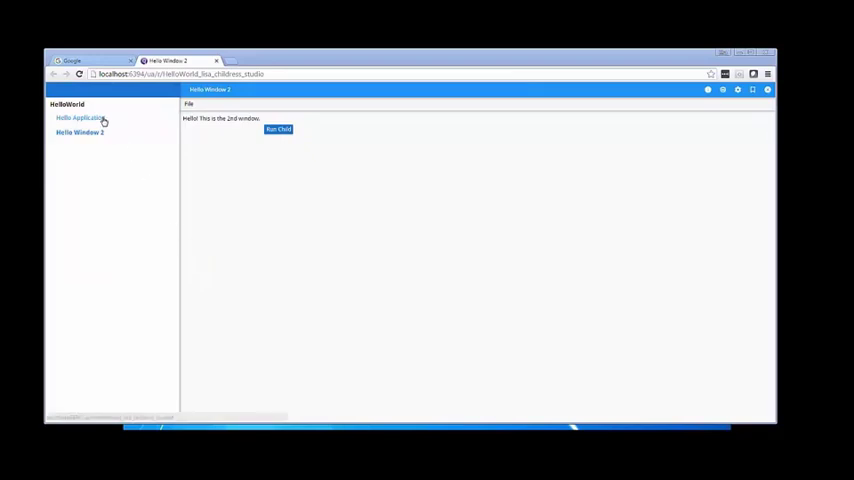
pyautogui.click(80, 118)
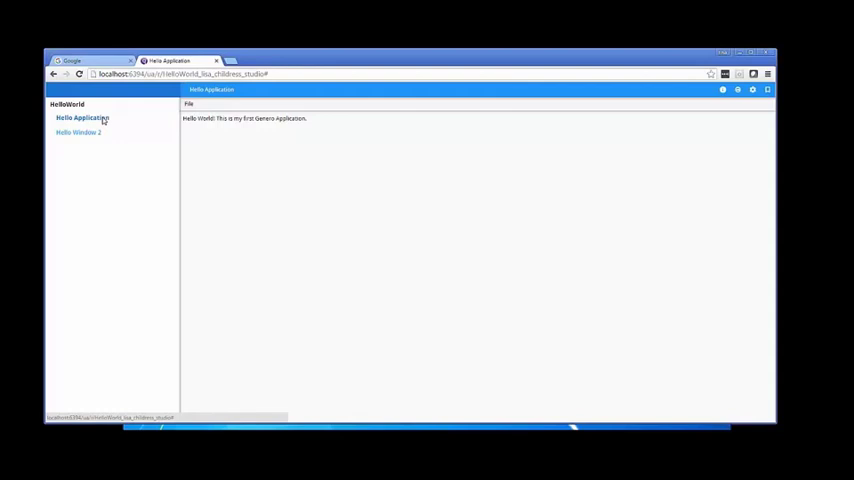
pyautogui.click(78, 132)
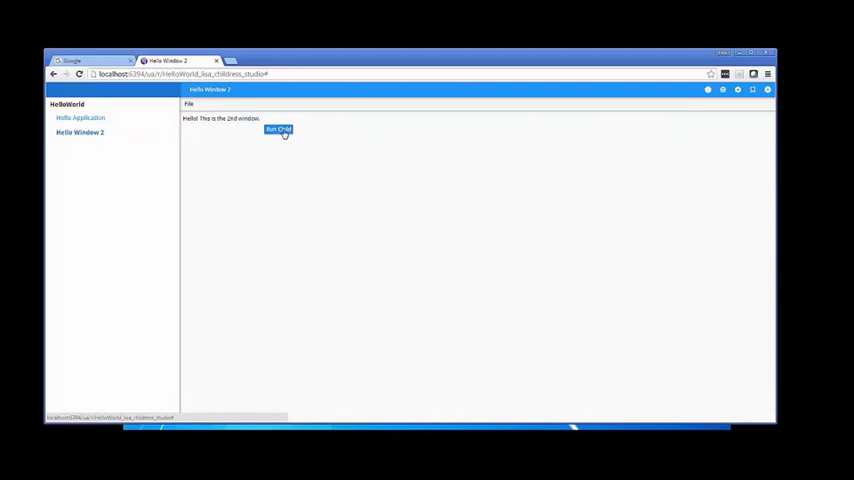
# Launch a child application from Hello Window 2 and switch among the child and original windows.
pyautogui.click(278, 128)
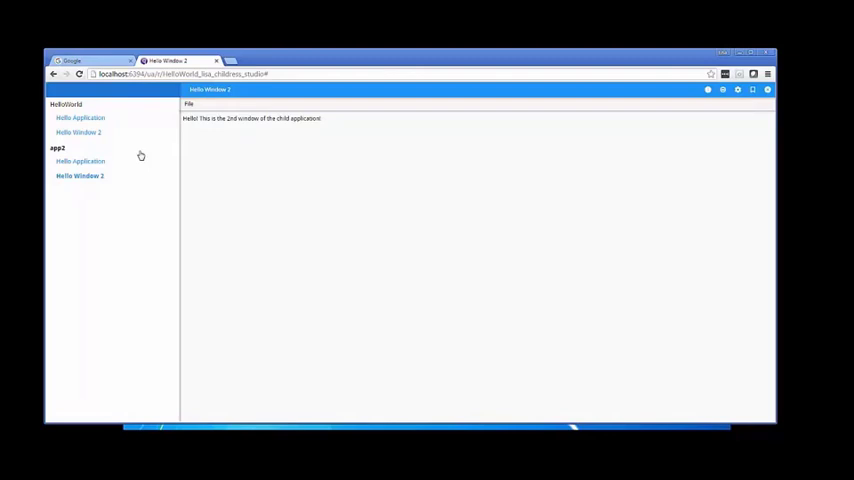
pyautogui.click(80, 160)
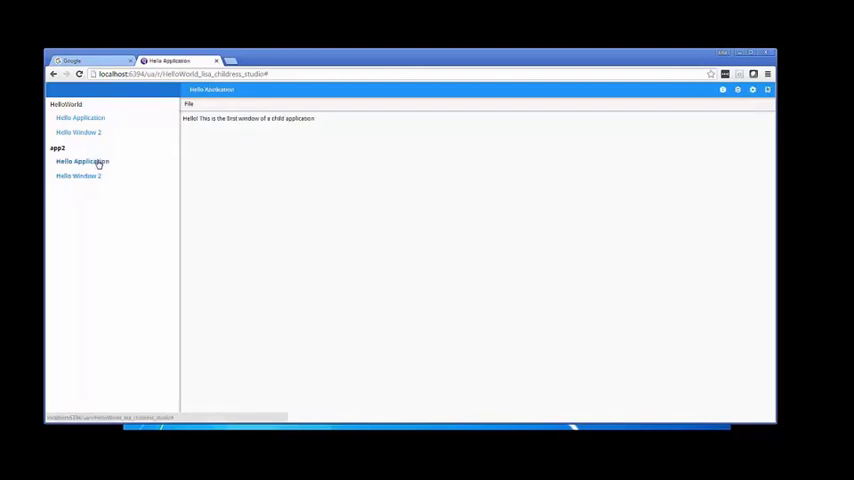
pyautogui.click(78, 176)
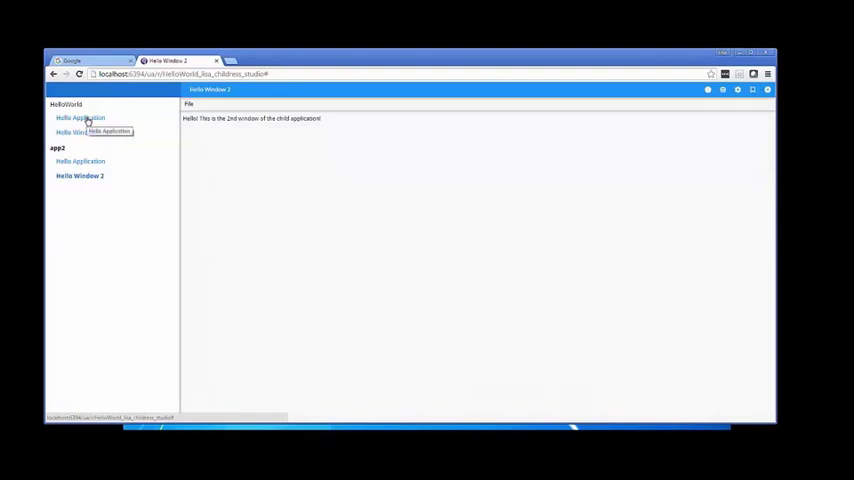
pyautogui.click(82, 116)
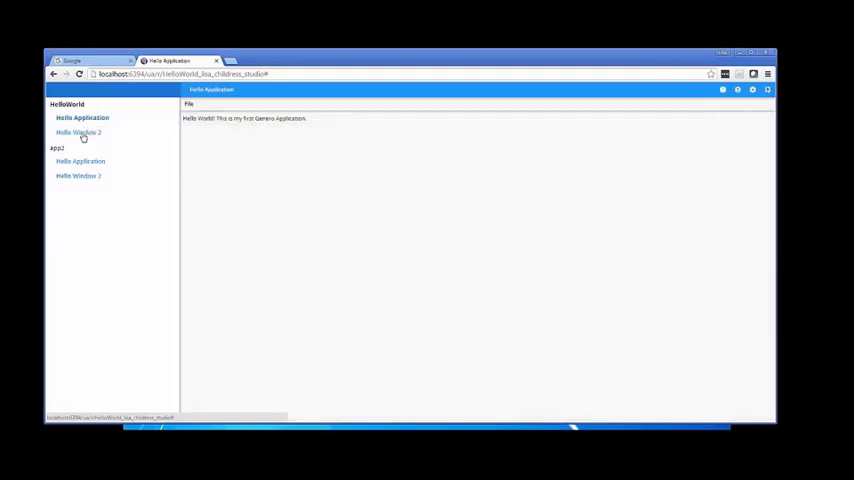
pyautogui.click(78, 132)
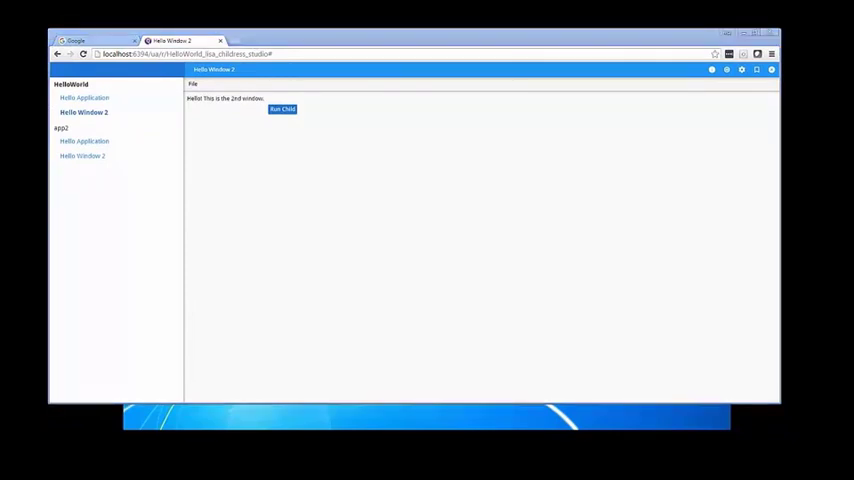
# Show the HelloWorld session in a new, smaller browser window with its application info revealed.
pyautogui.click(280, 108)
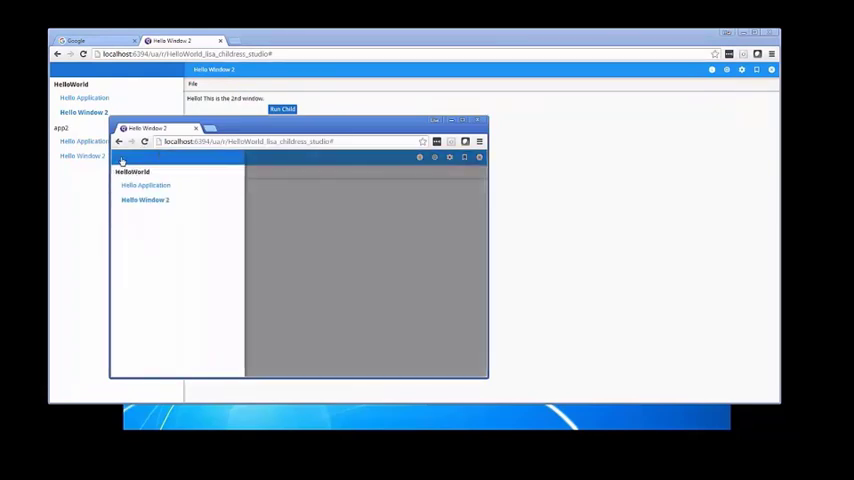
pyautogui.click(144, 184)
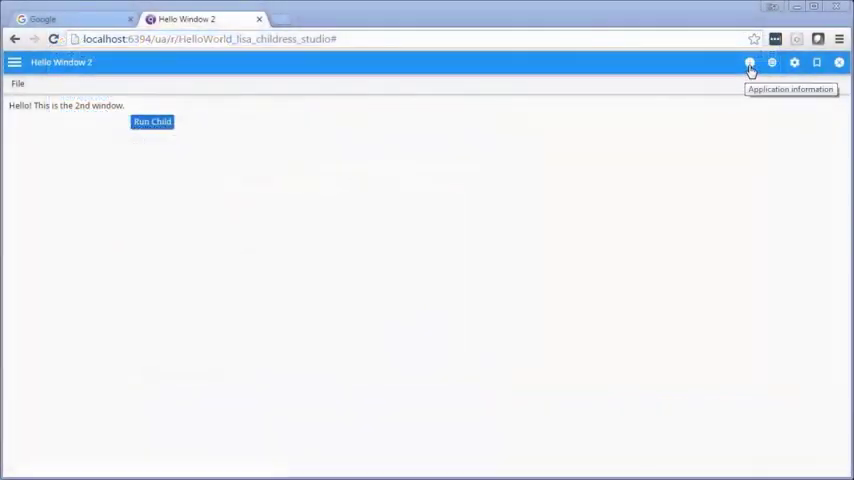
pyautogui.click(750, 62)
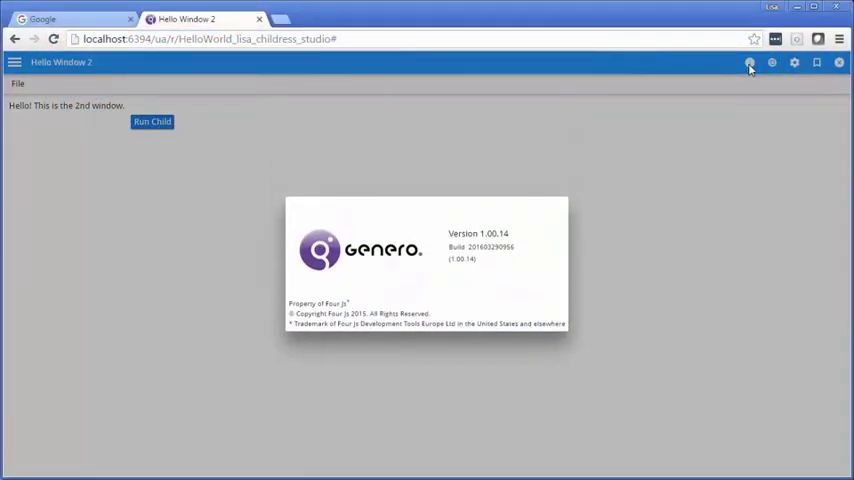
pyautogui.click(796, 62)
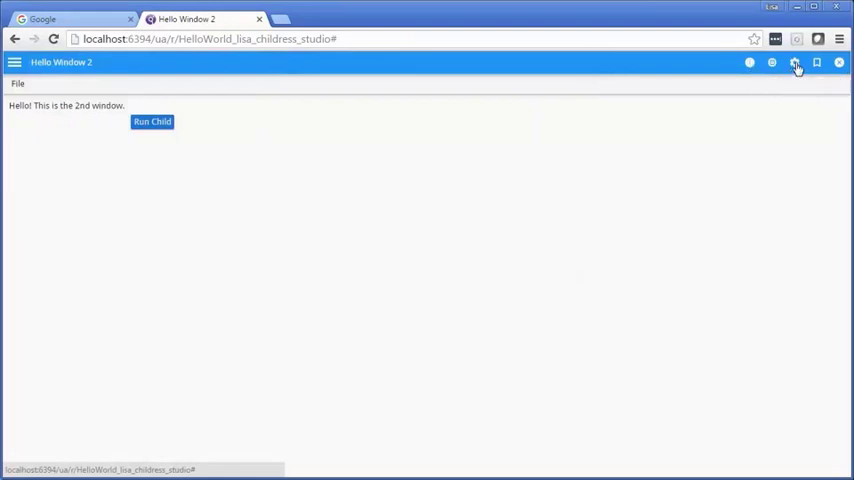
pyautogui.click(796, 62)
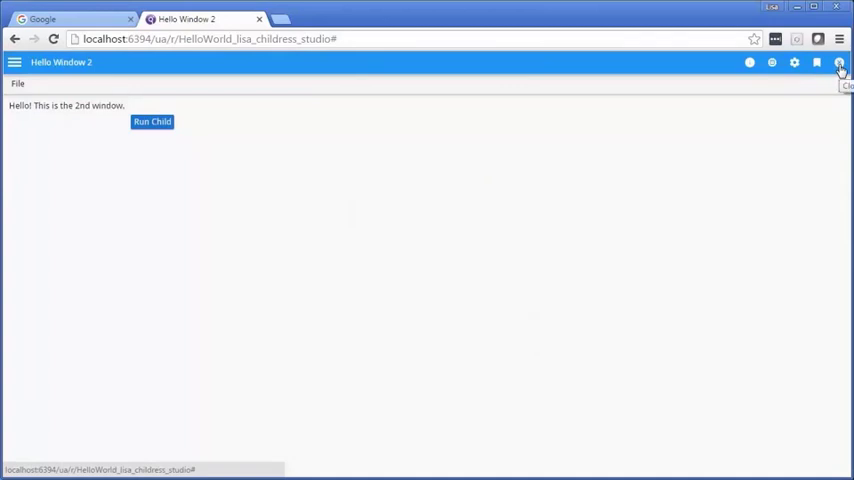
pyautogui.moveTo(770, 84)
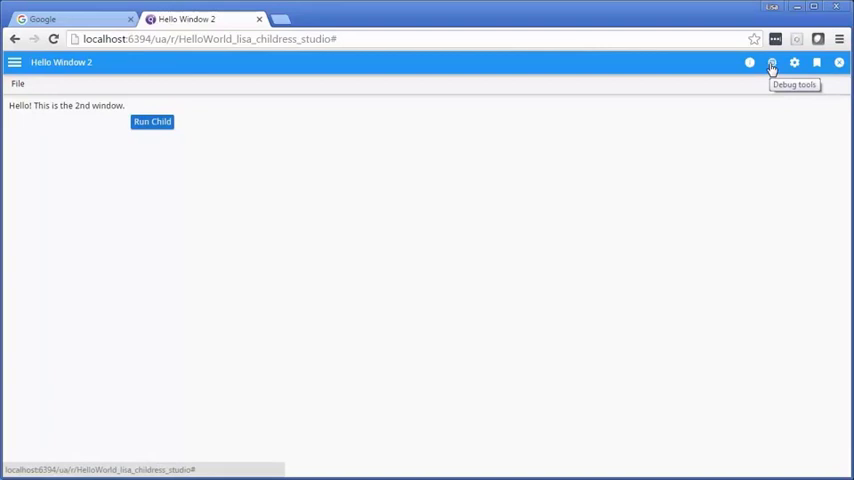
pyautogui.click(772, 62)
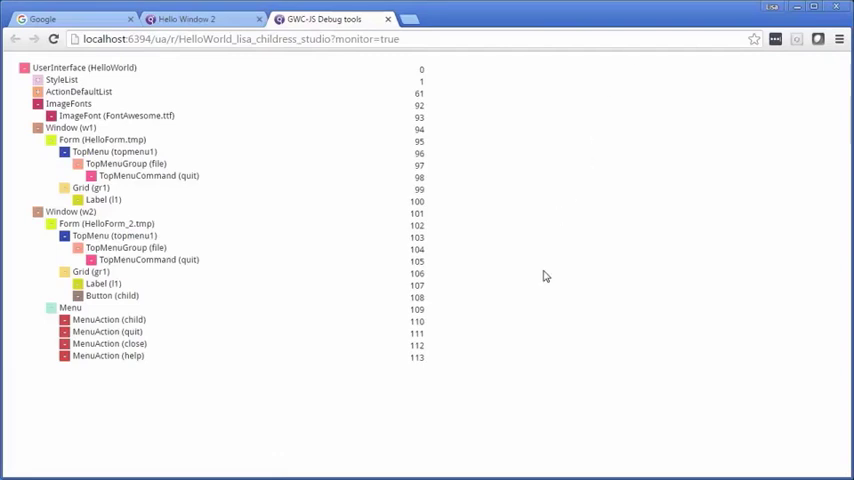
pyautogui.click(68, 104)
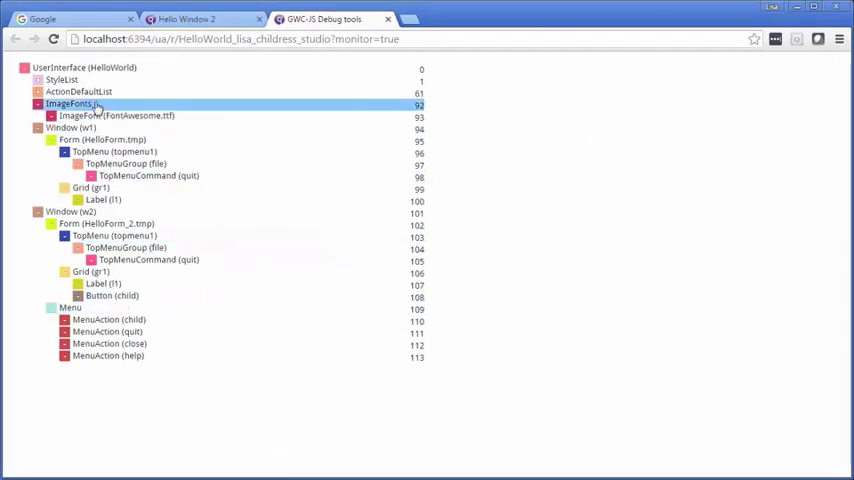
pyautogui.click(78, 92)
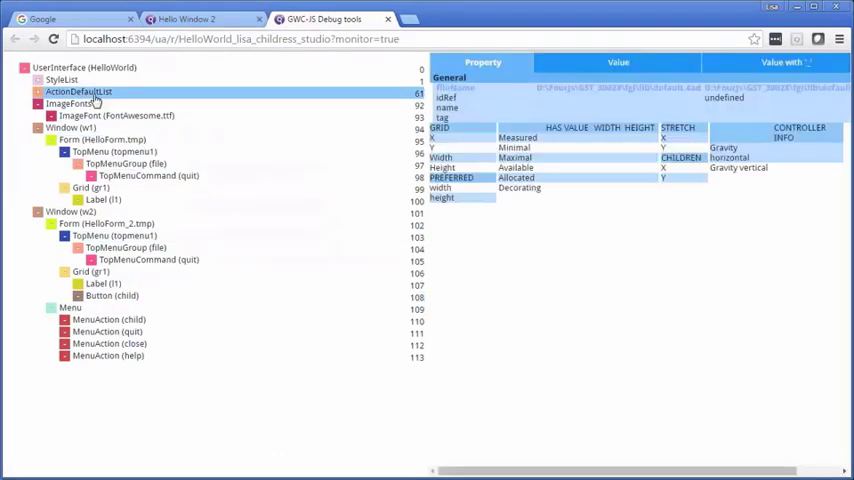
pyautogui.click(62, 80)
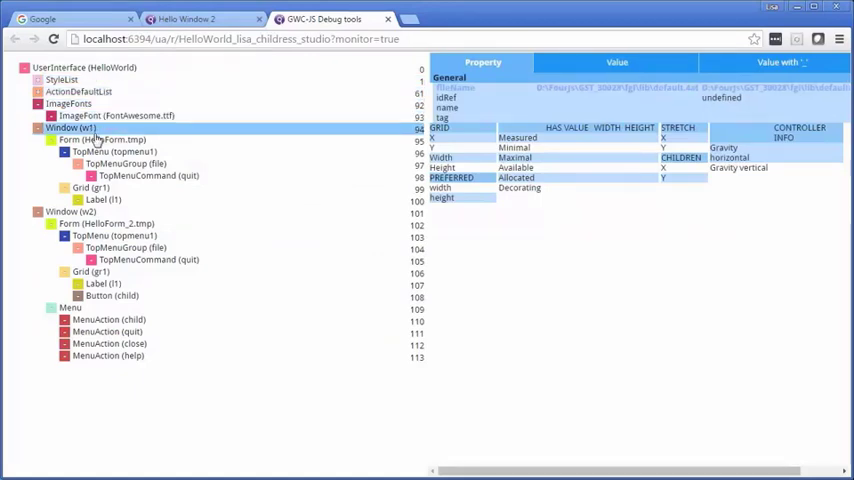
pyautogui.click(100, 140)
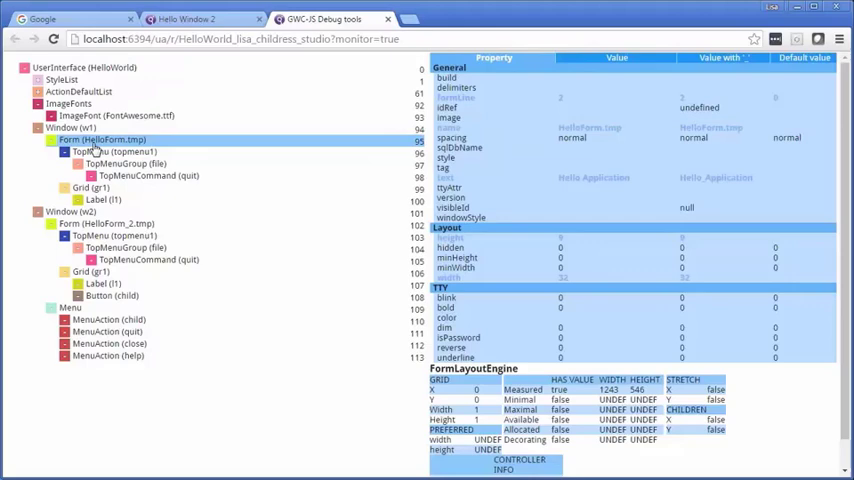
pyautogui.click(112, 152)
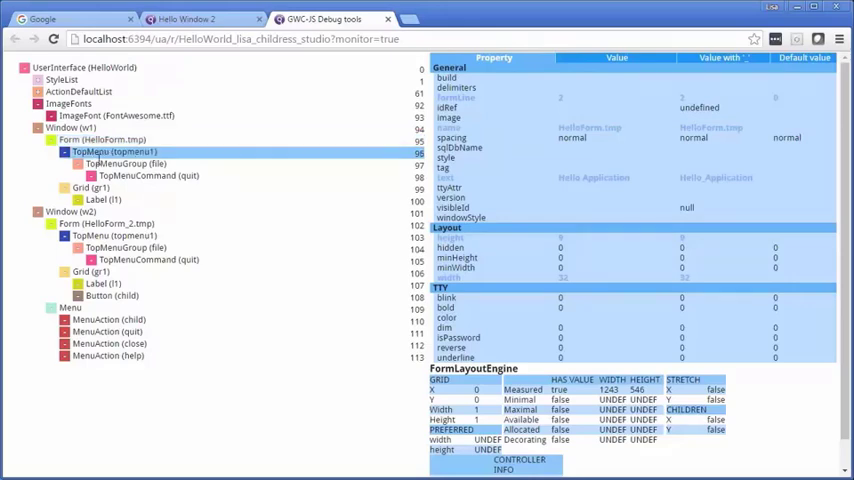
pyautogui.click(82, 188)
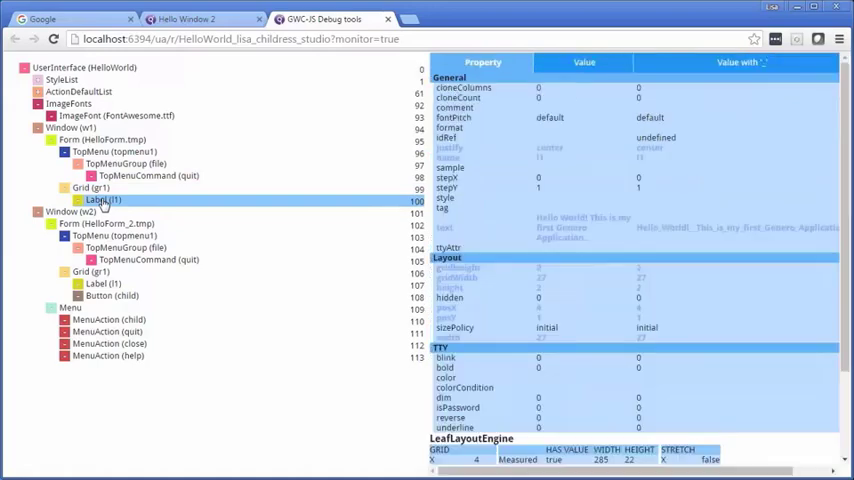
pyautogui.click(68, 308)
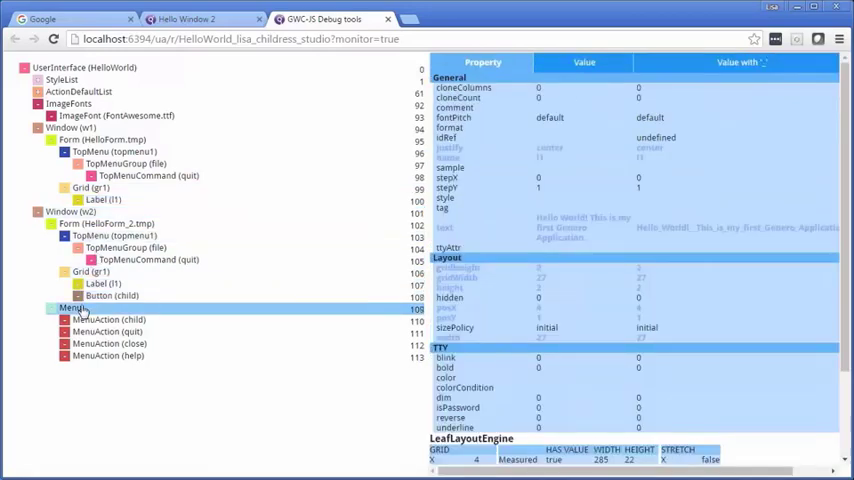
pyautogui.click(108, 320)
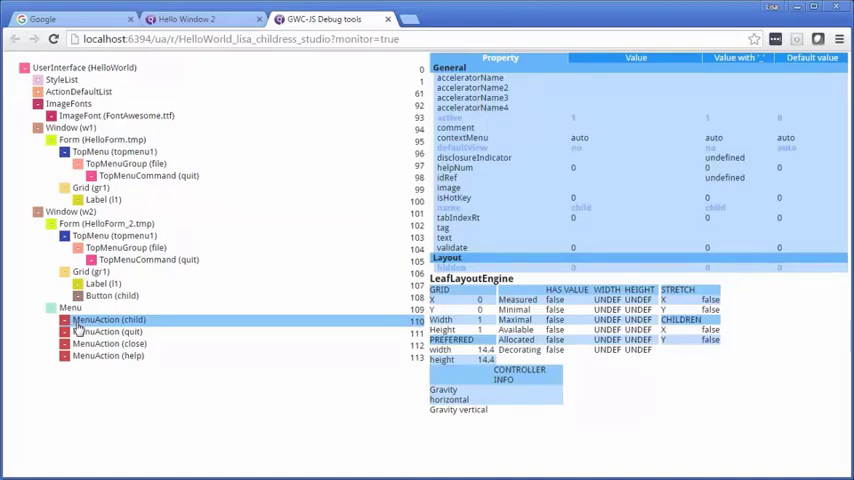
pyautogui.click(148, 260)
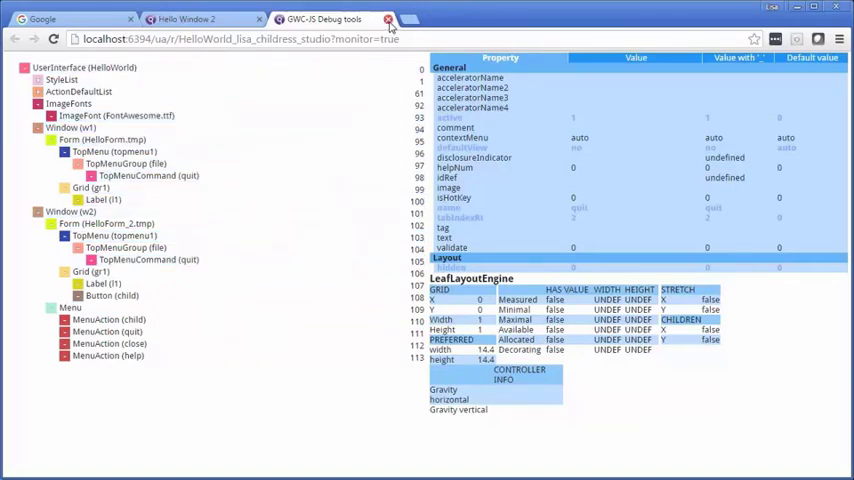
pyautogui.click(388, 20)
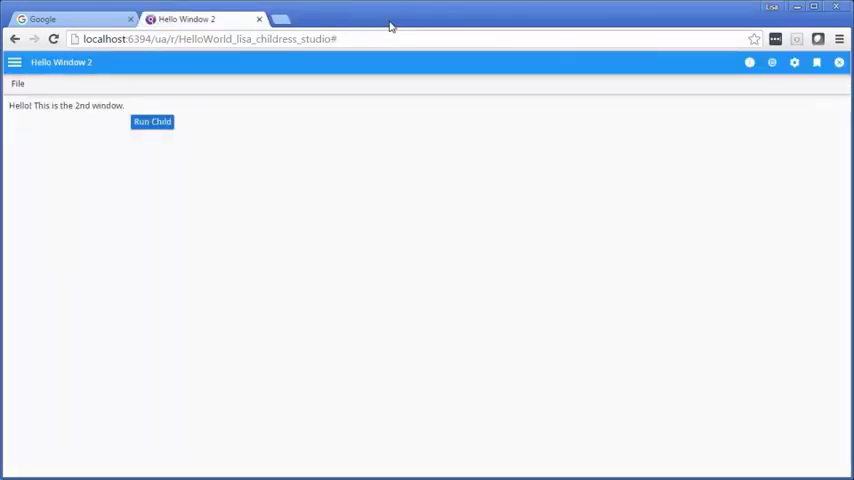
# Execute the HelloWorld application again from Studio so a fresh browser page starts loading.
pyautogui.click(152, 120)
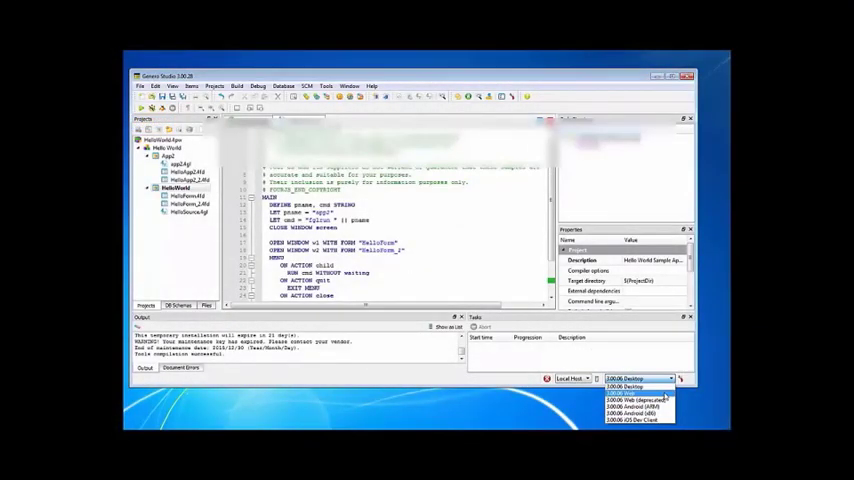
pyautogui.rightClick(178, 188)
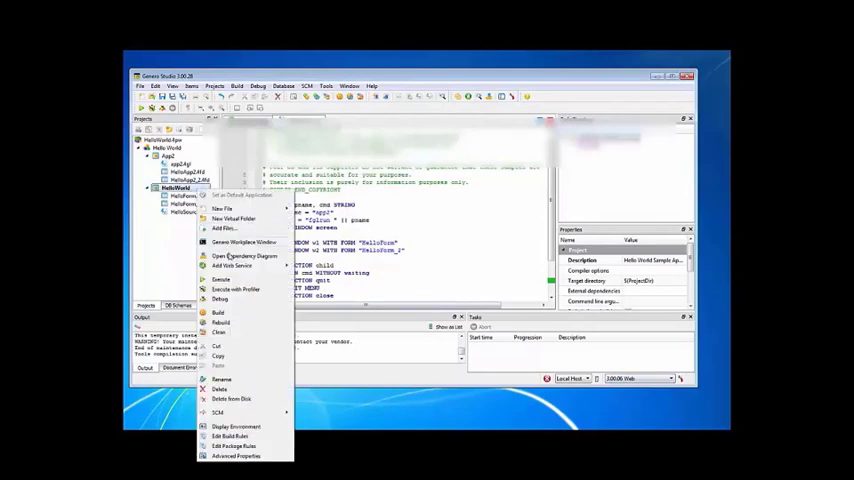
pyautogui.click(220, 280)
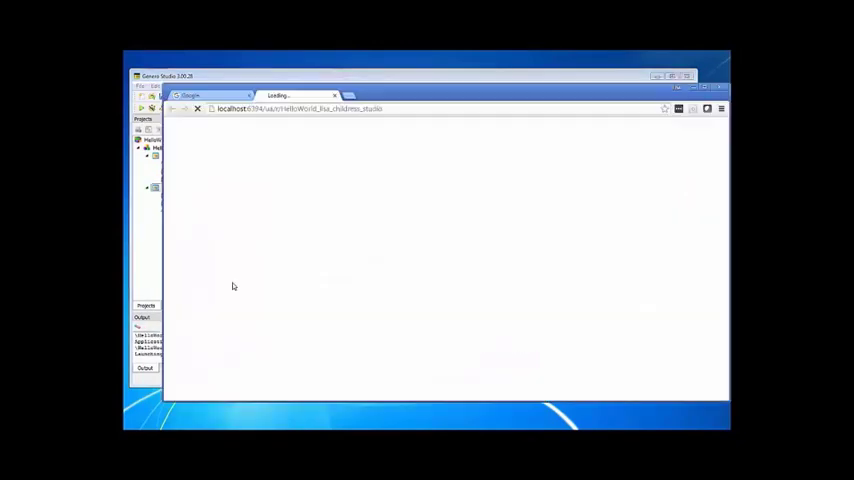